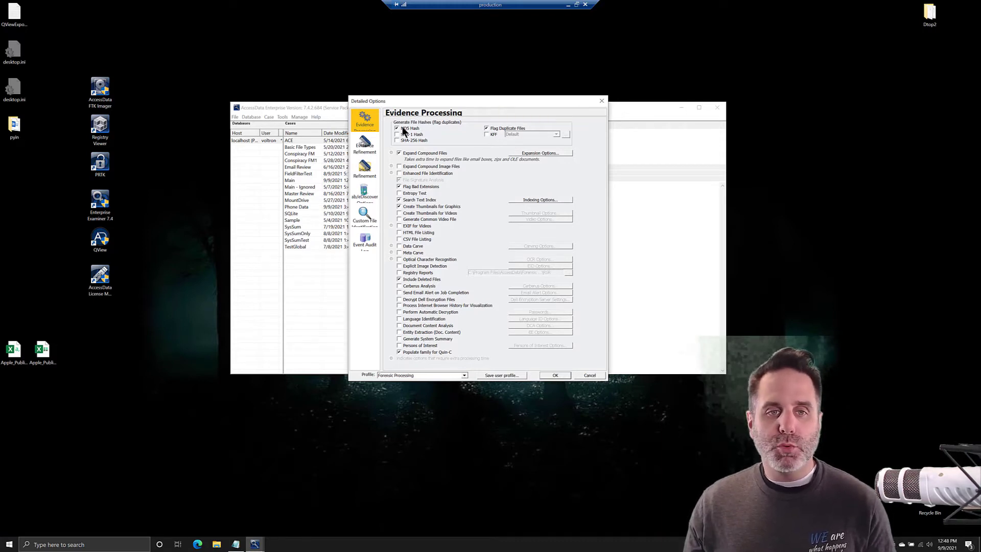
Uncheck MD5 Hash, accept the warning, and uncheck Flag Duplicate Files in Evidence Processing
click(397, 128)
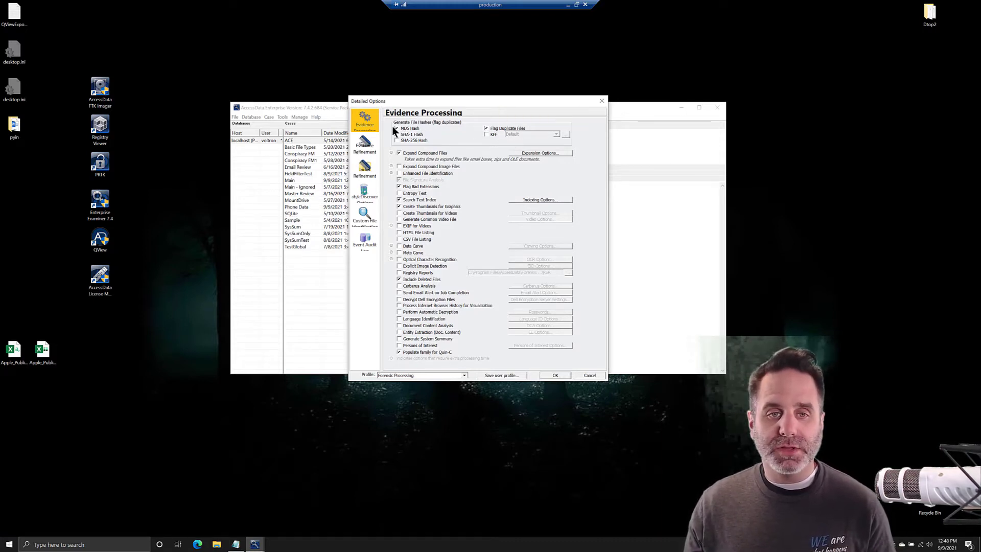
click(399, 127)
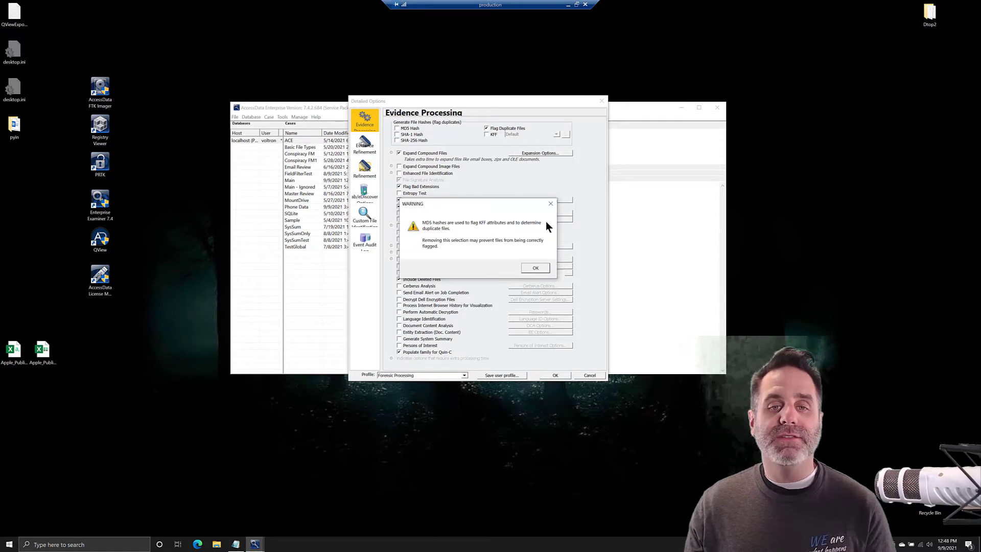
click(534, 268)
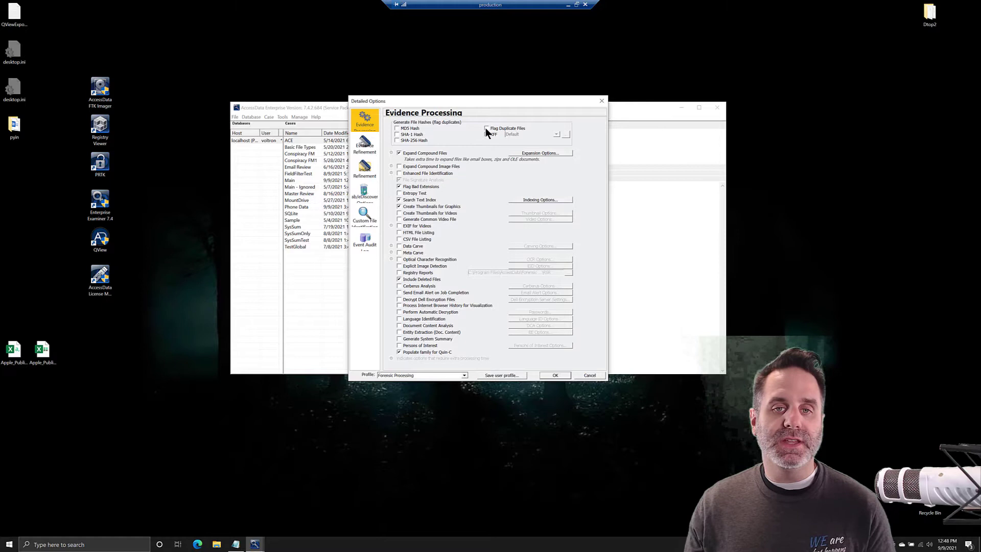
click(486, 129)
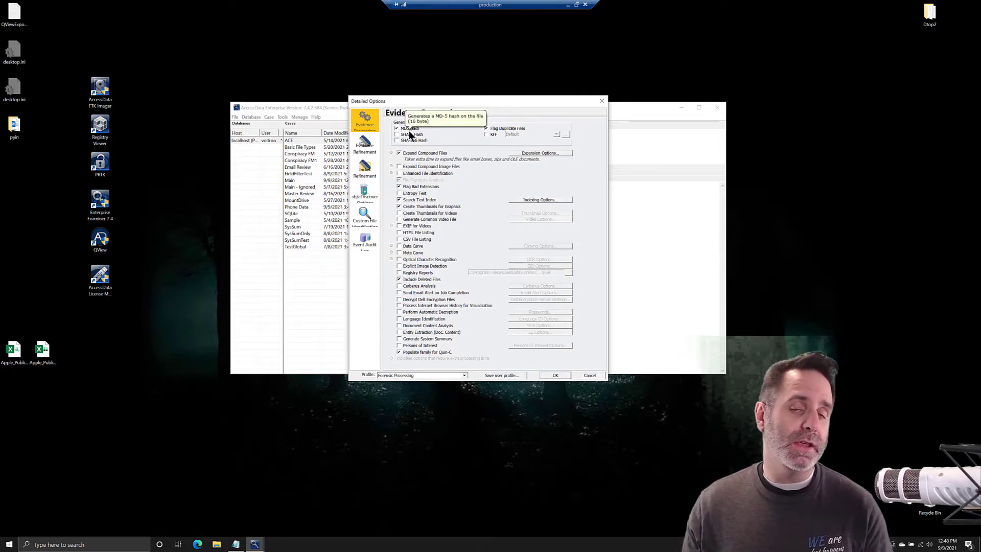
mouse_move(466, 170)
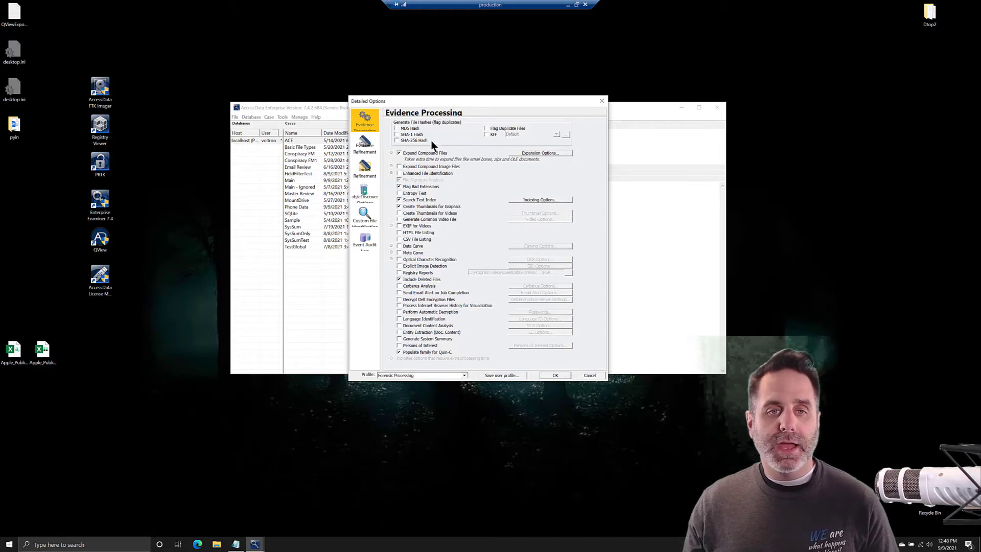
mouse_move(412, 140)
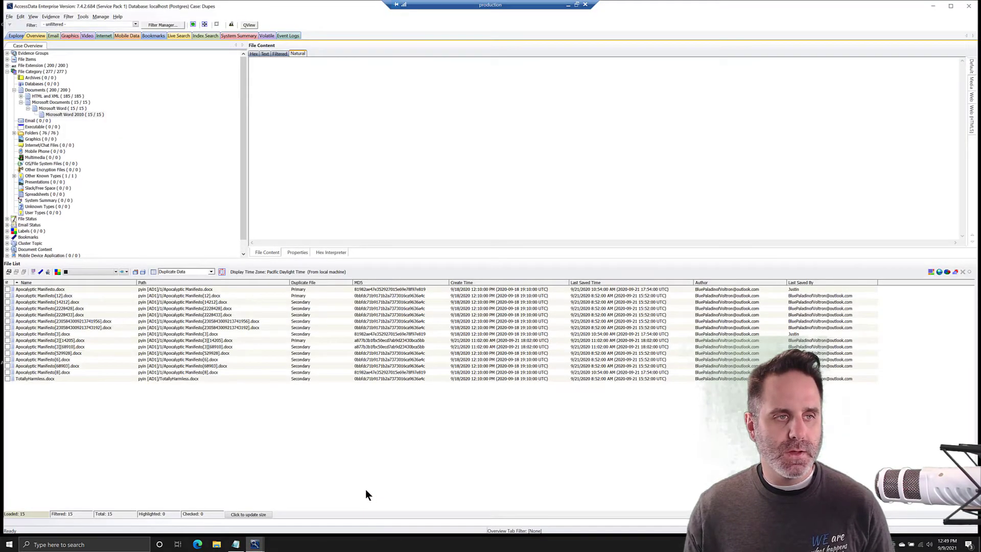
mouse_move(424, 465)
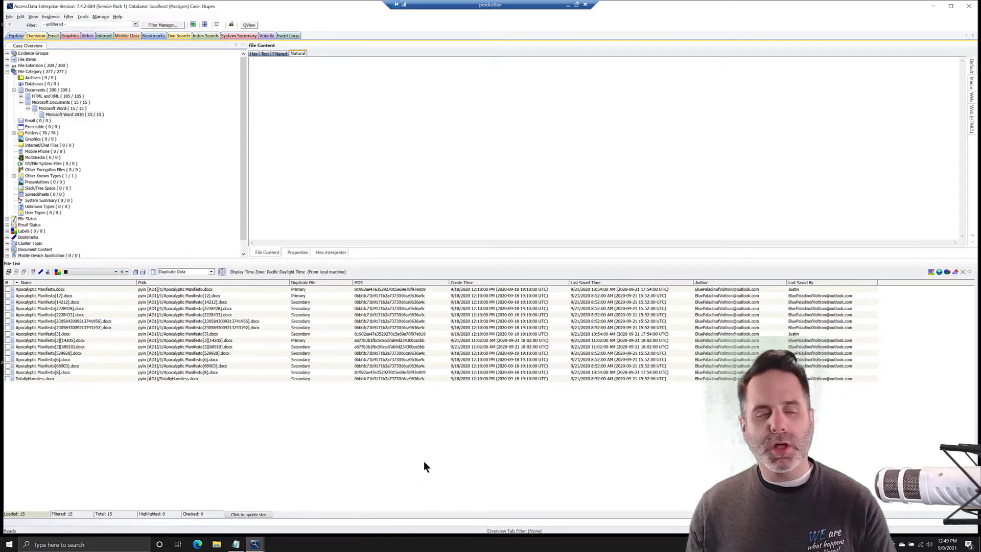
mouse_move(394, 470)
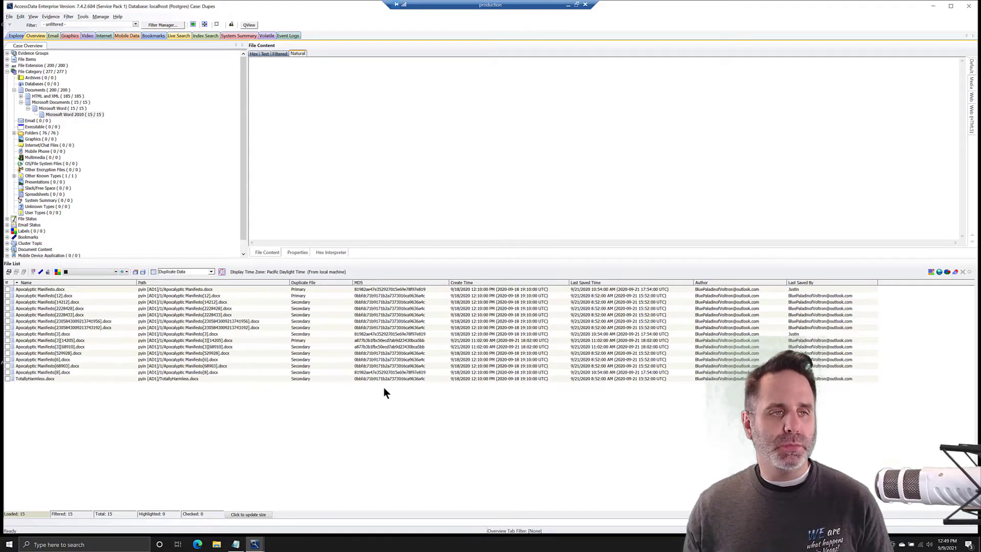
mouse_move(336, 309)
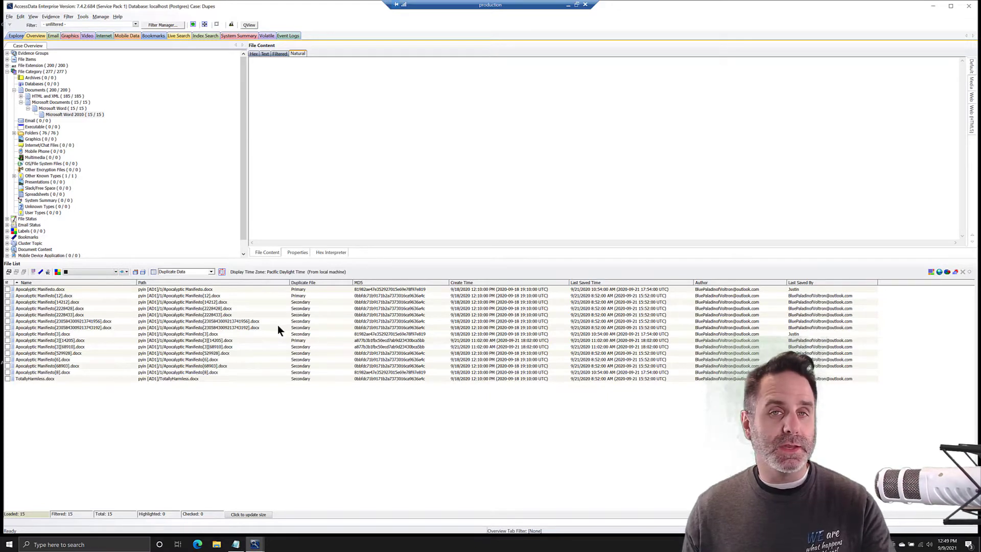
mouse_move(296, 403)
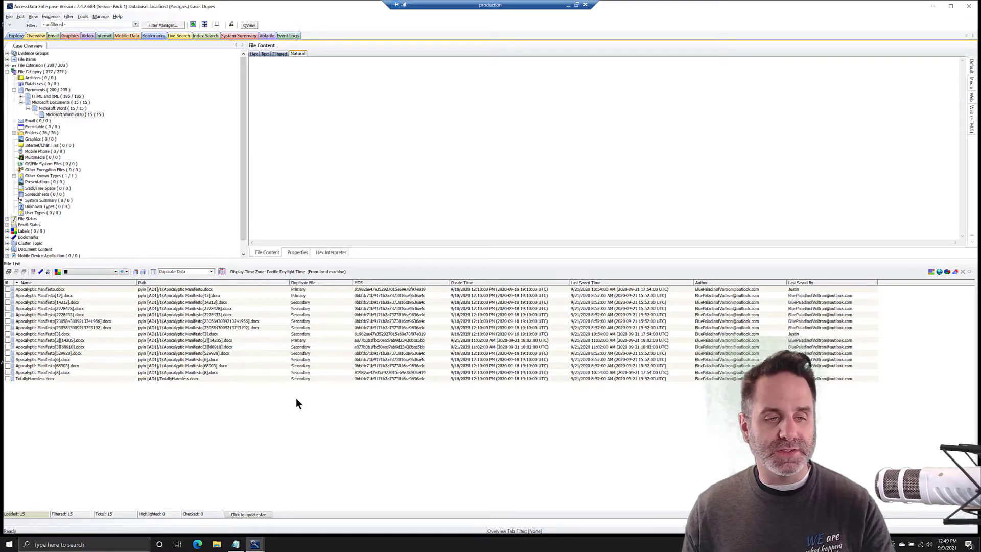
mouse_move(79, 295)
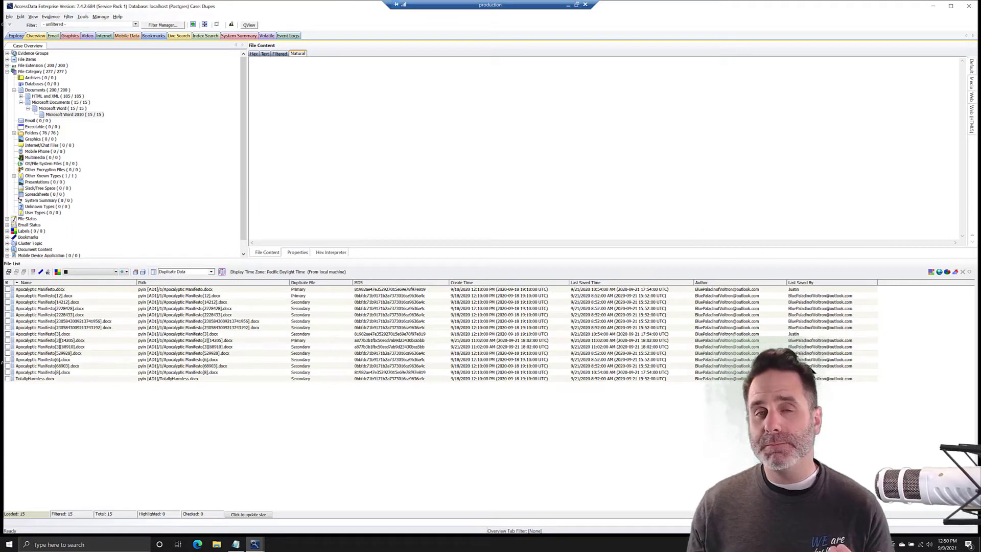
mouse_move(631, 331)
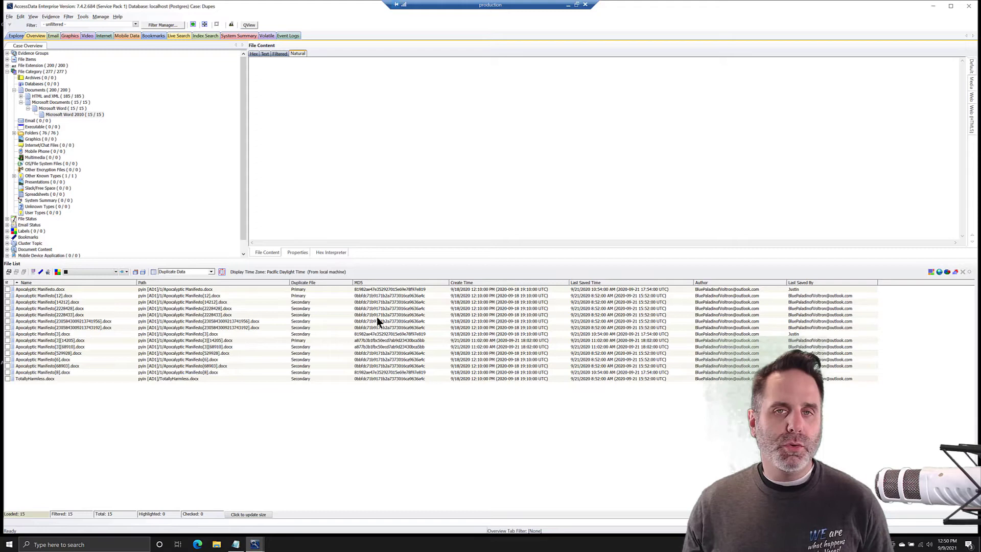
mouse_move(377, 342)
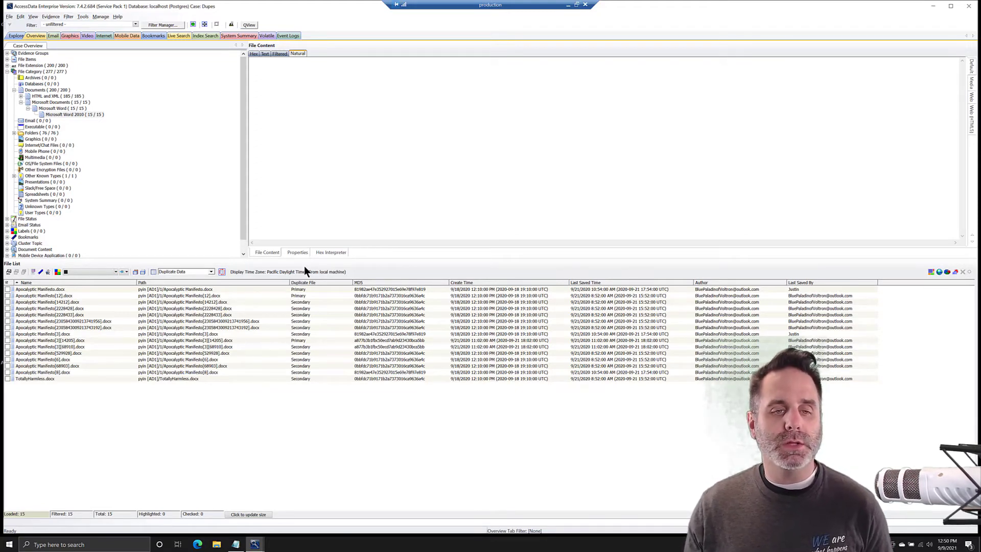
mouse_move(391, 285)
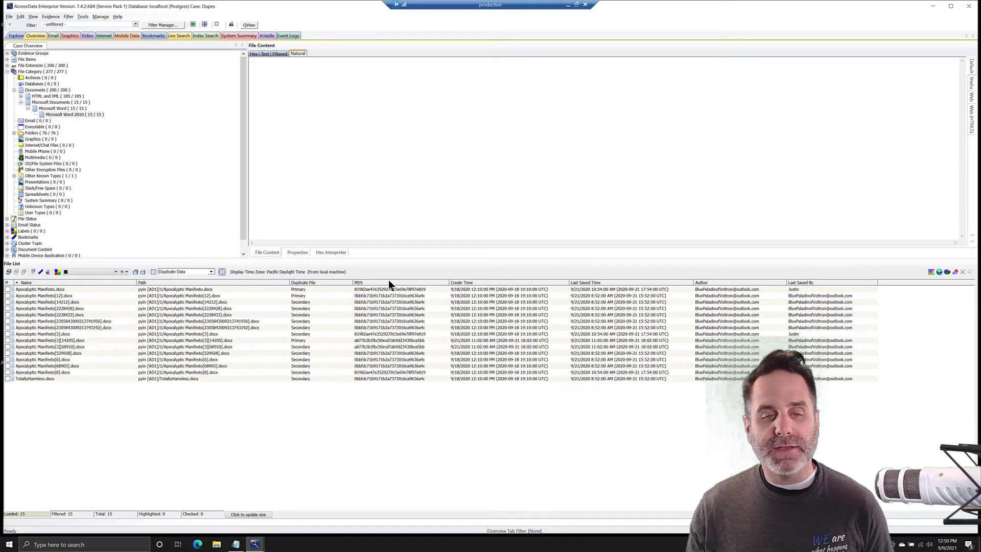
mouse_move(393, 289)
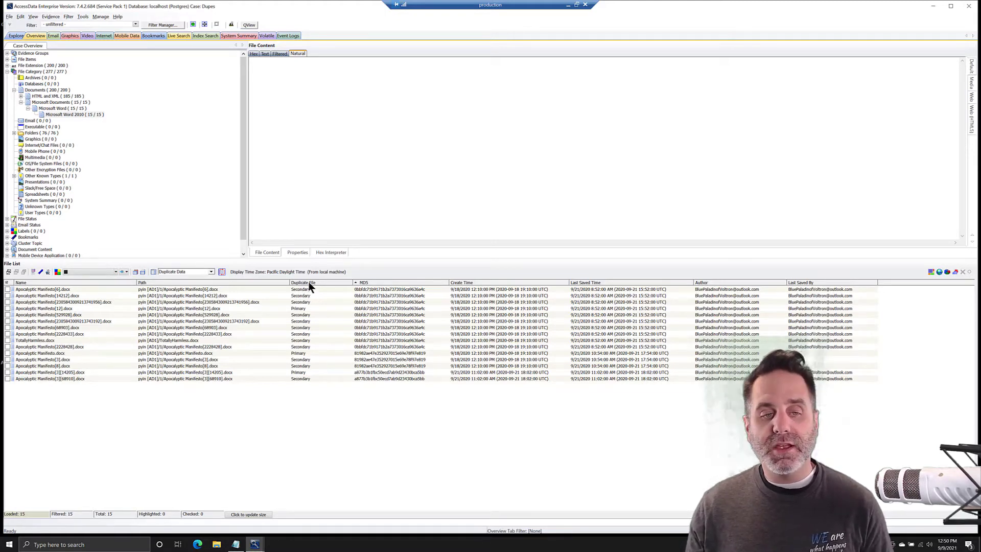
Reverse the Duplicate File column sort so Primary copies list before Secondary ones
click(306, 282)
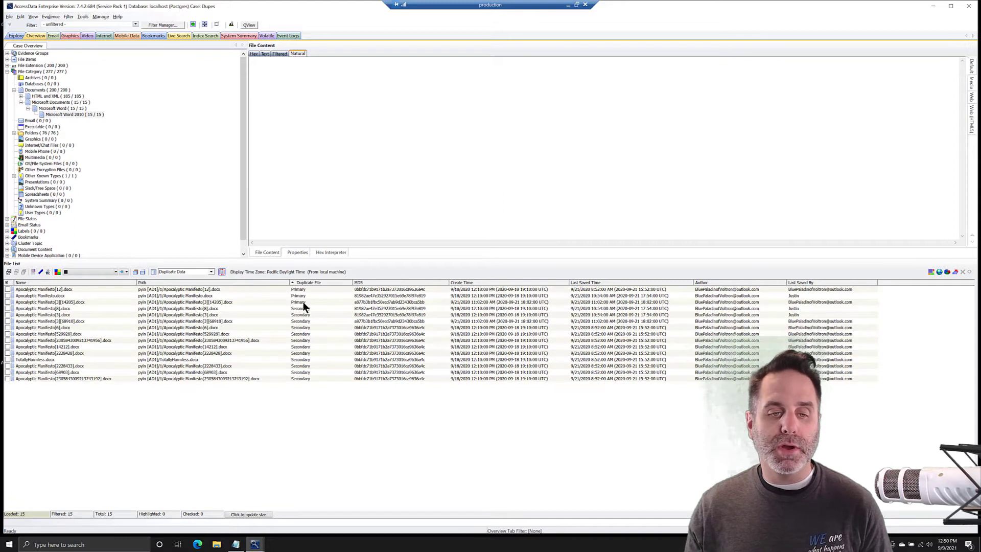
mouse_move(302, 303)
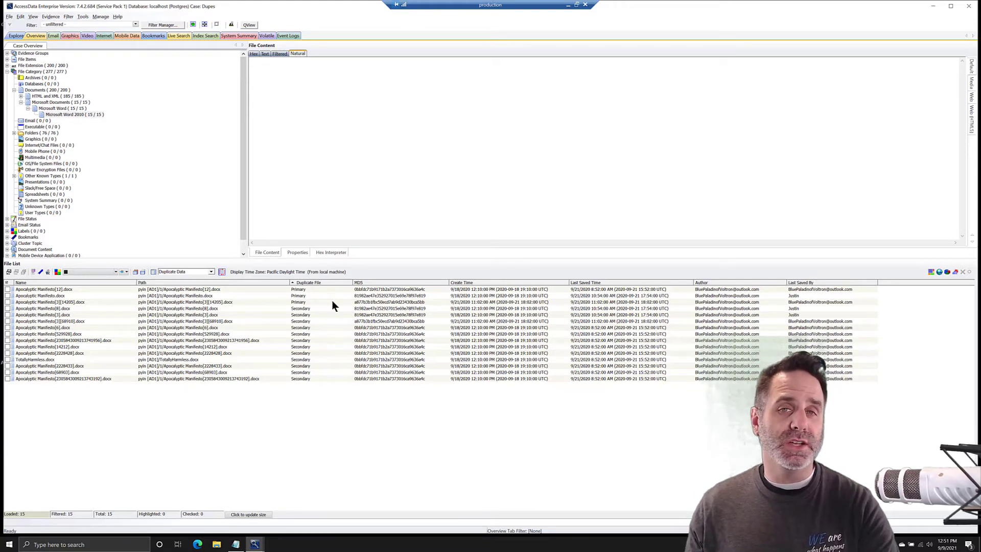
mouse_move(199, 305)
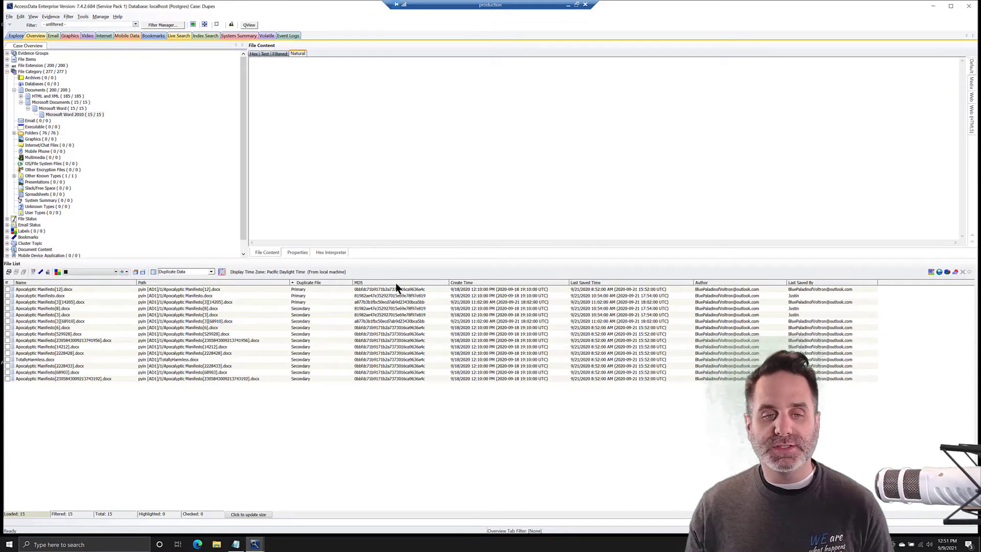
mouse_move(296, 294)
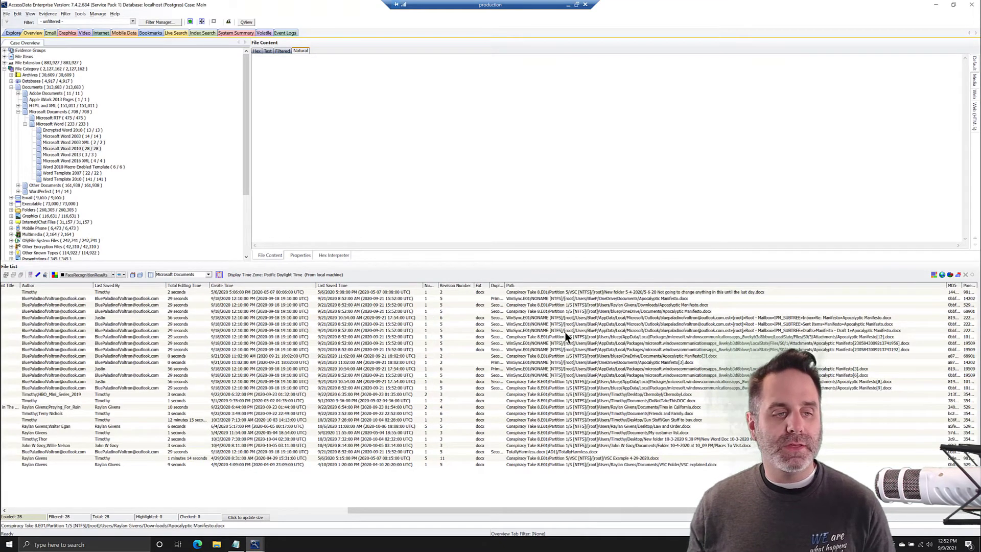
mouse_move(642, 351)
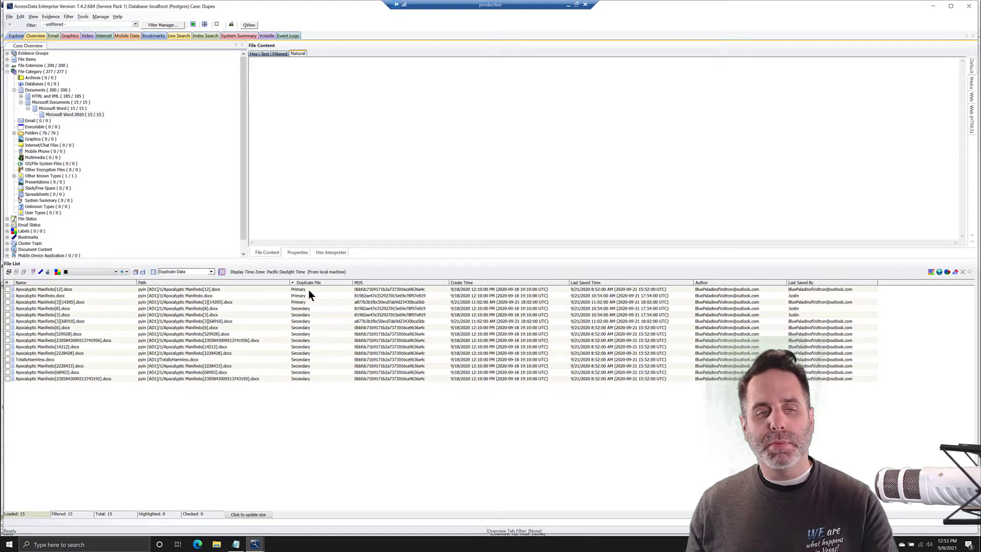
mouse_move(316, 26)
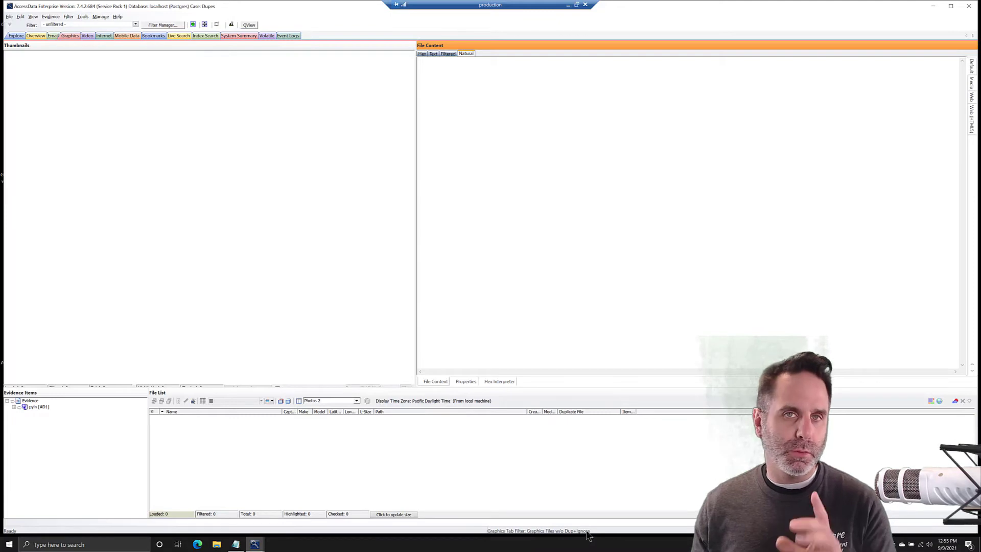
Return to the Overview tab of file categories for the Dupes case
click(36, 36)
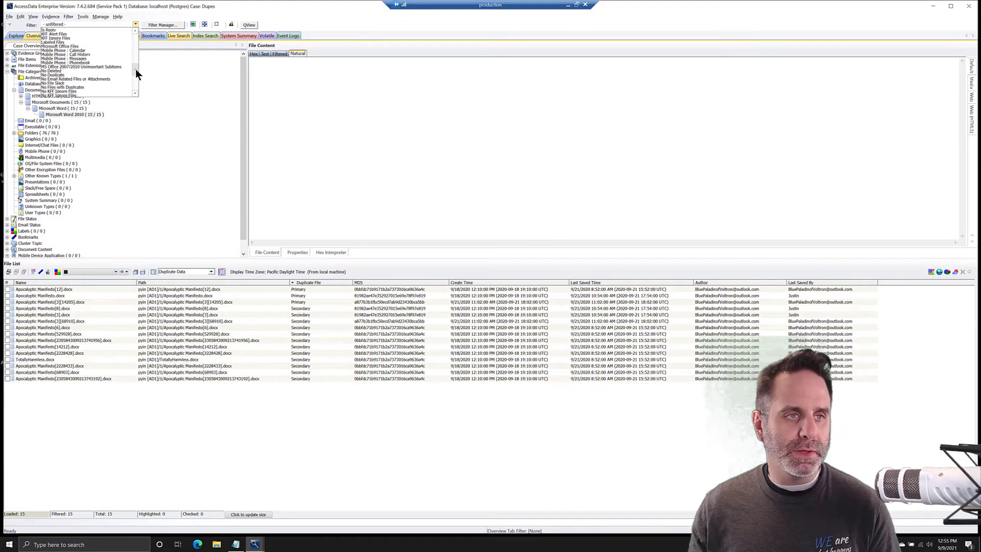
Apply the 'No Duplicate' filter, leaving the three primary Word documents listed
click(53, 80)
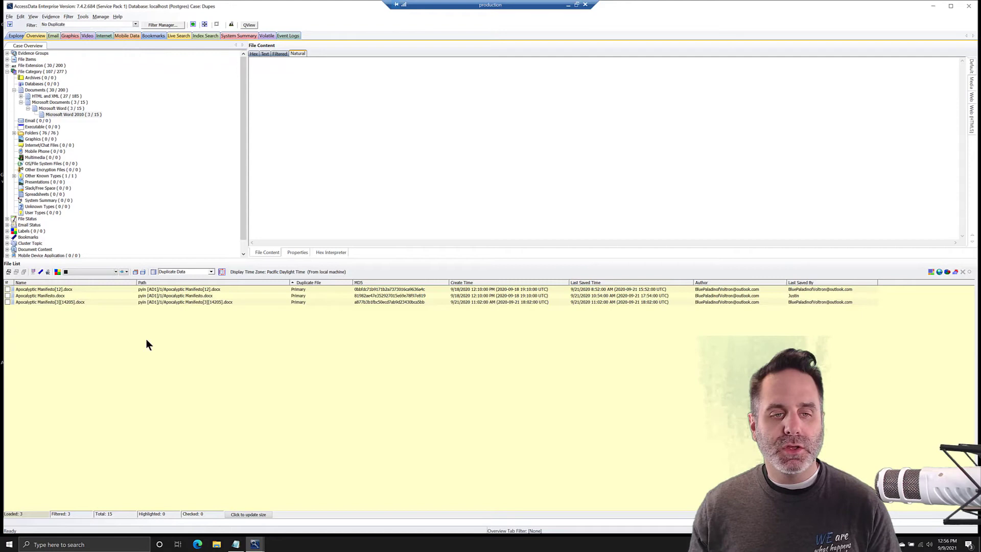
mouse_move(447, 333)
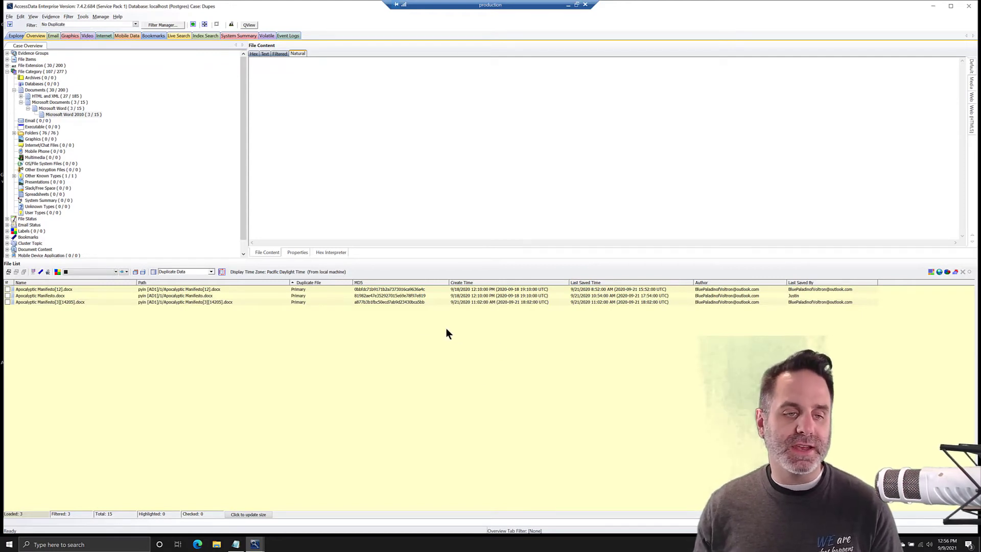
mouse_move(425, 327)
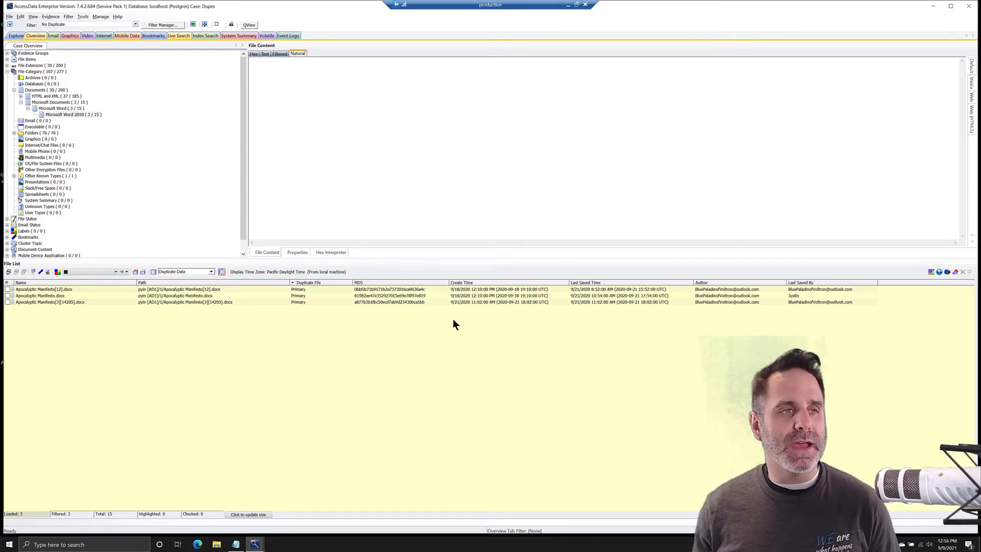
mouse_move(315, 210)
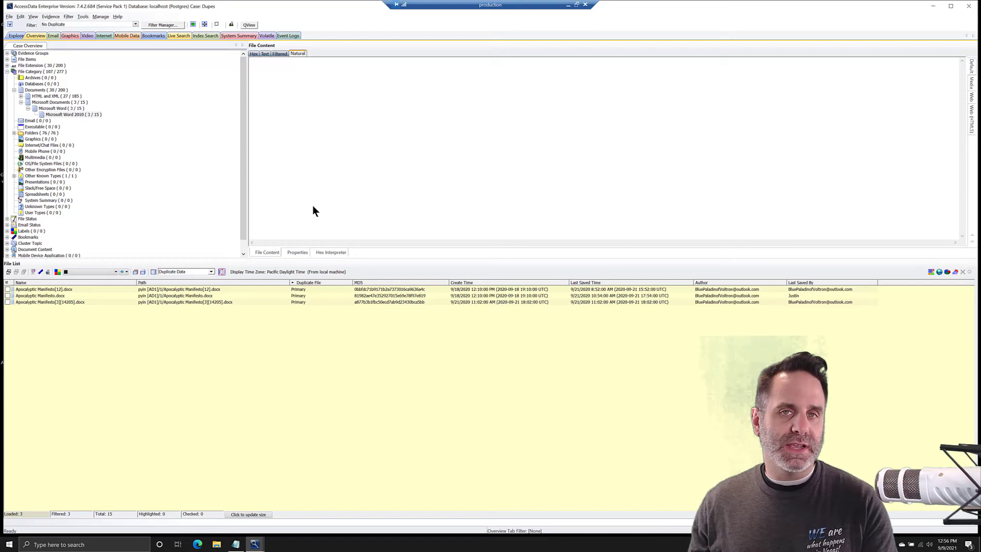
mouse_move(343, 203)
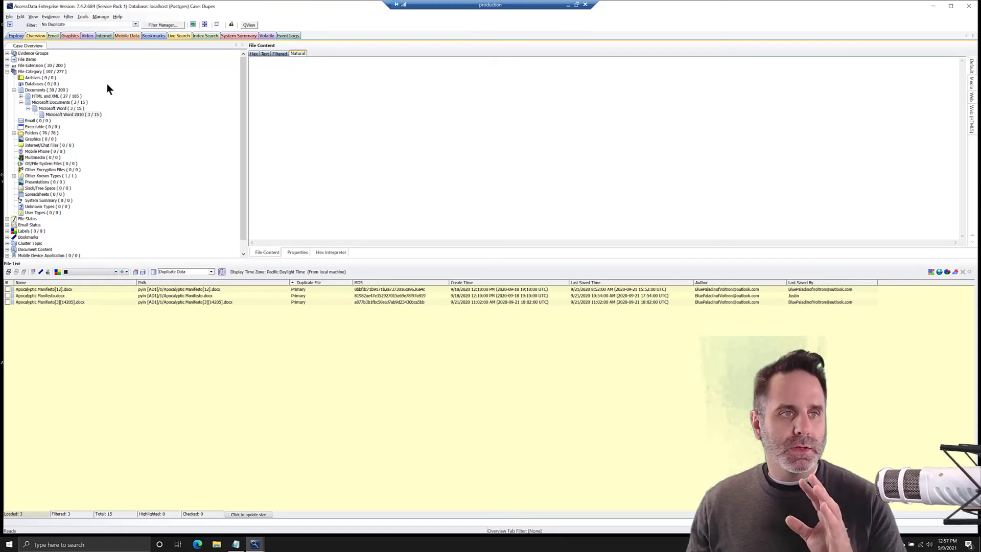
mouse_move(166, 117)
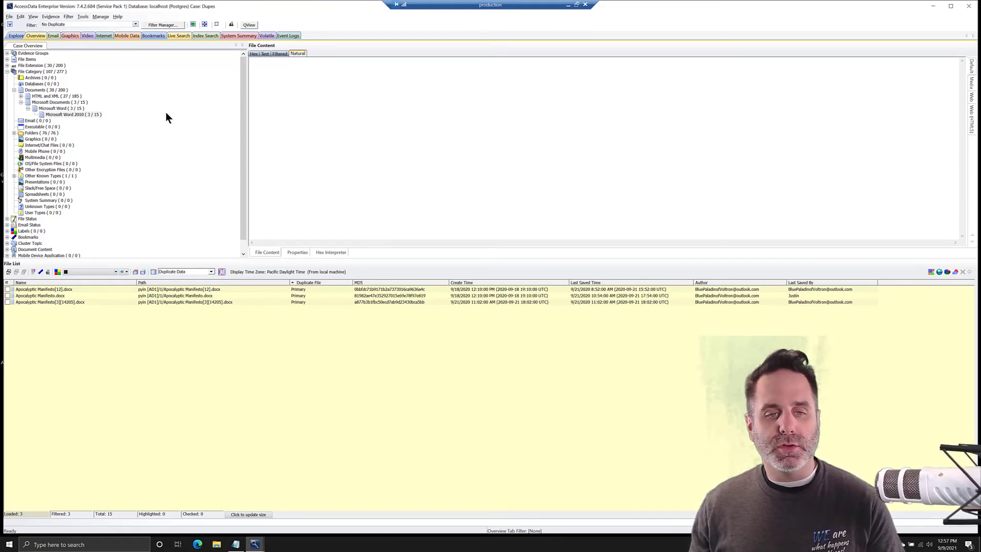
Apply the 'Duplicate Files' filter to list all 15 Word documents
click(135, 25)
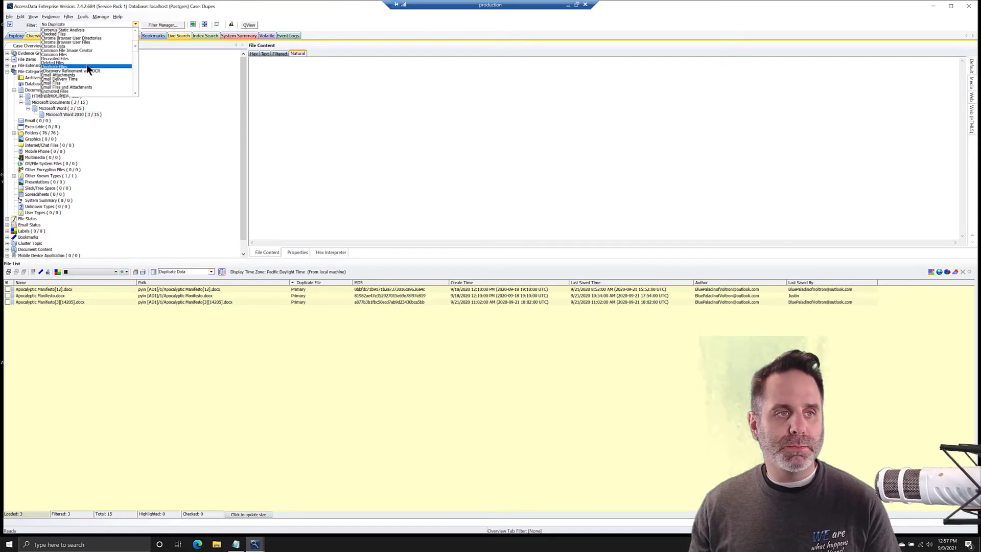
click(54, 62)
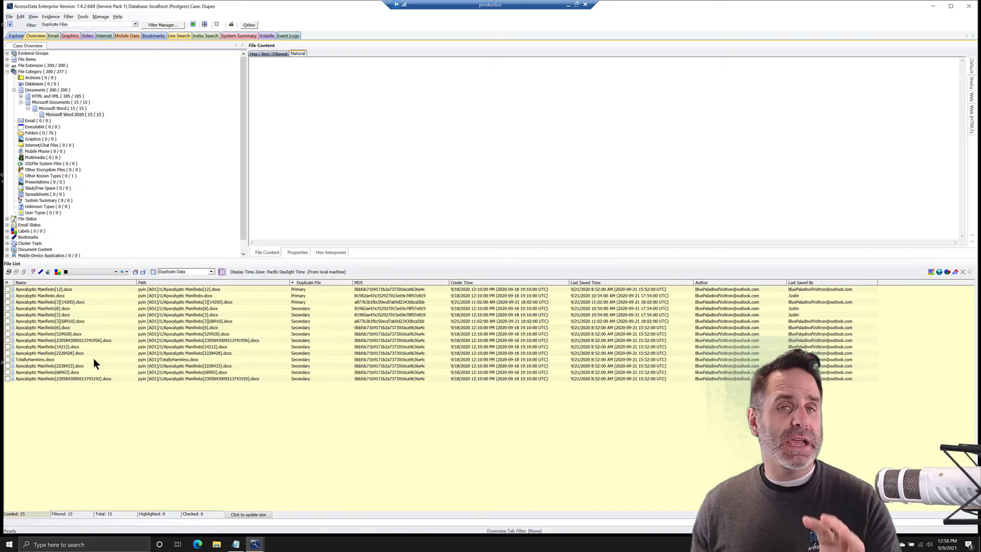
mouse_move(32, 362)
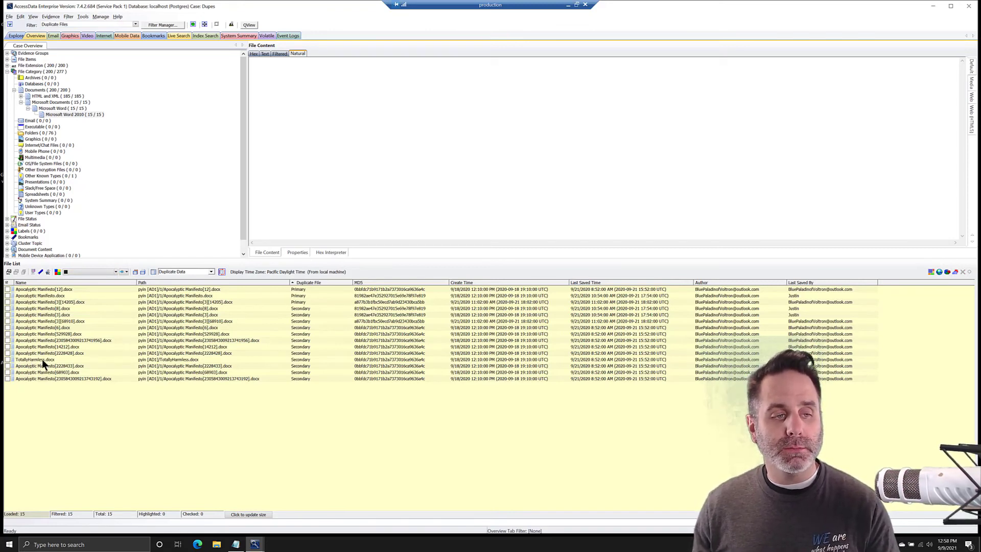
Select TotallyHarmless.docx to show its manifesto text in the File Content pane
click(44, 358)
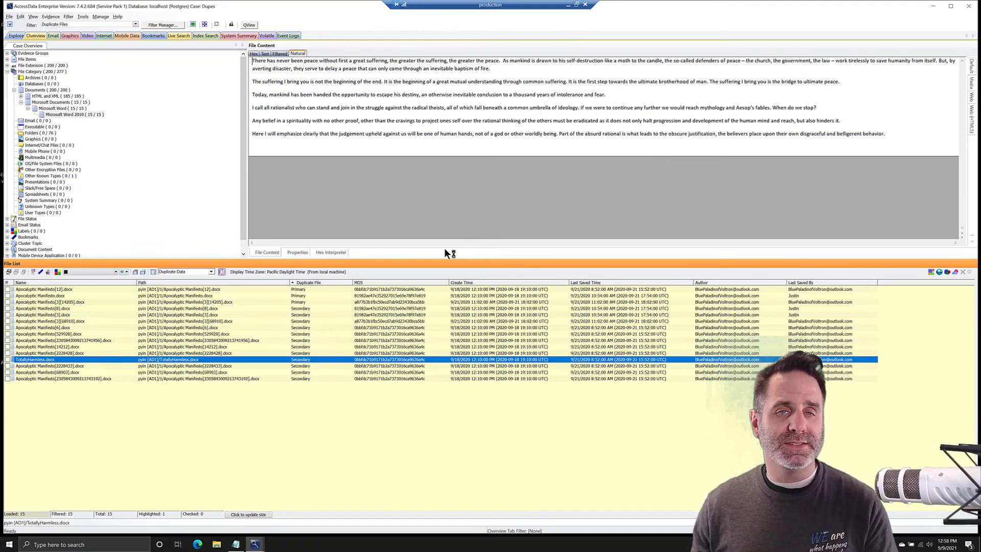
mouse_move(393, 276)
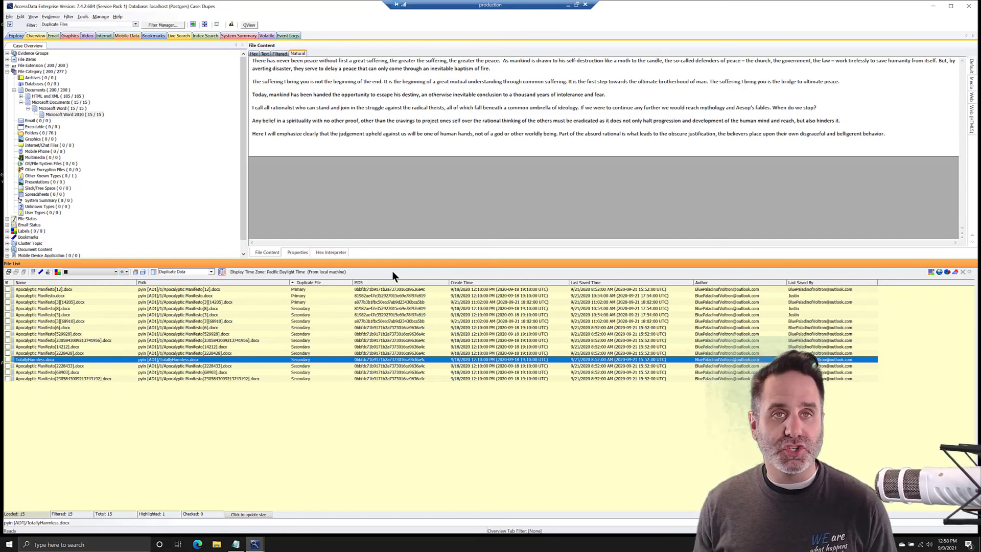
mouse_move(459, 275)
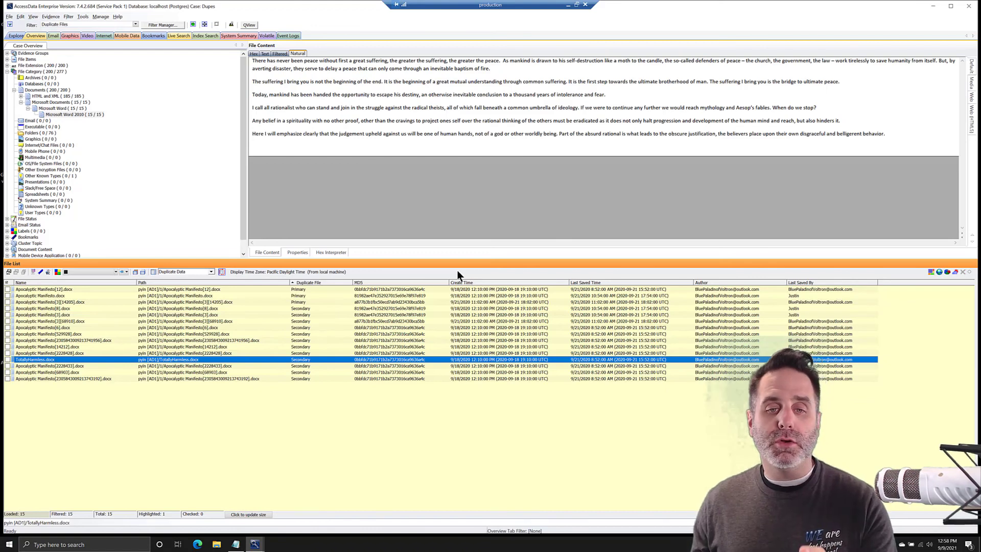
mouse_move(825, 261)
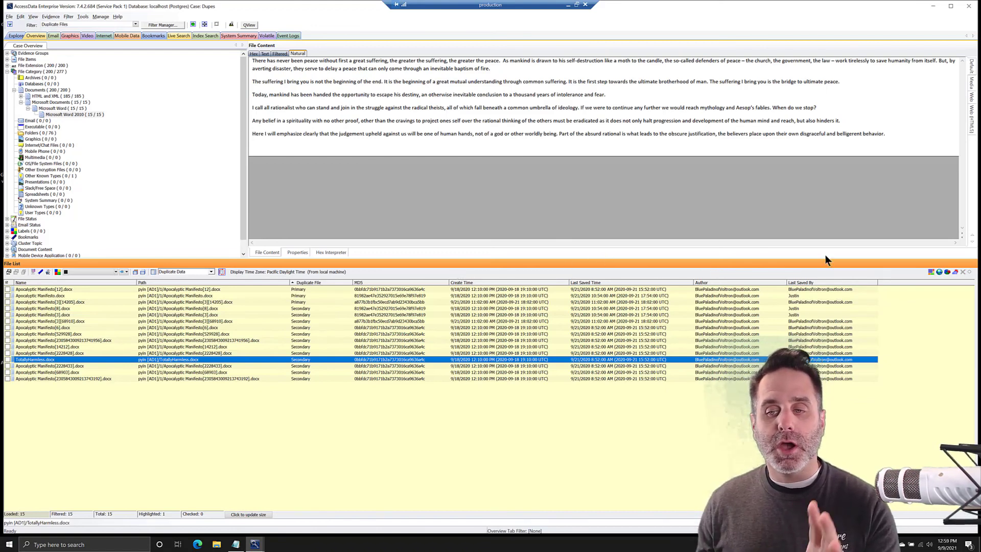
mouse_move(842, 305)
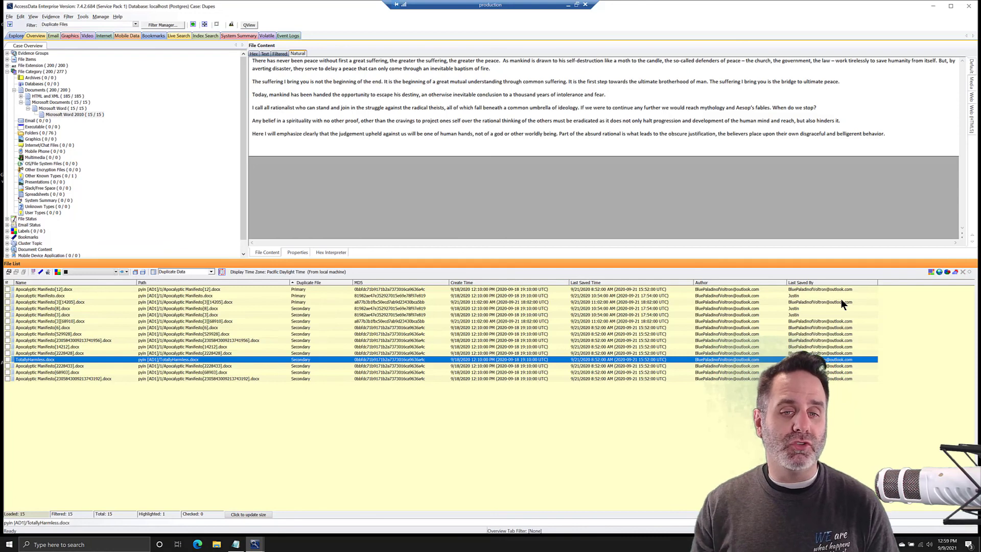
mouse_move(719, 375)
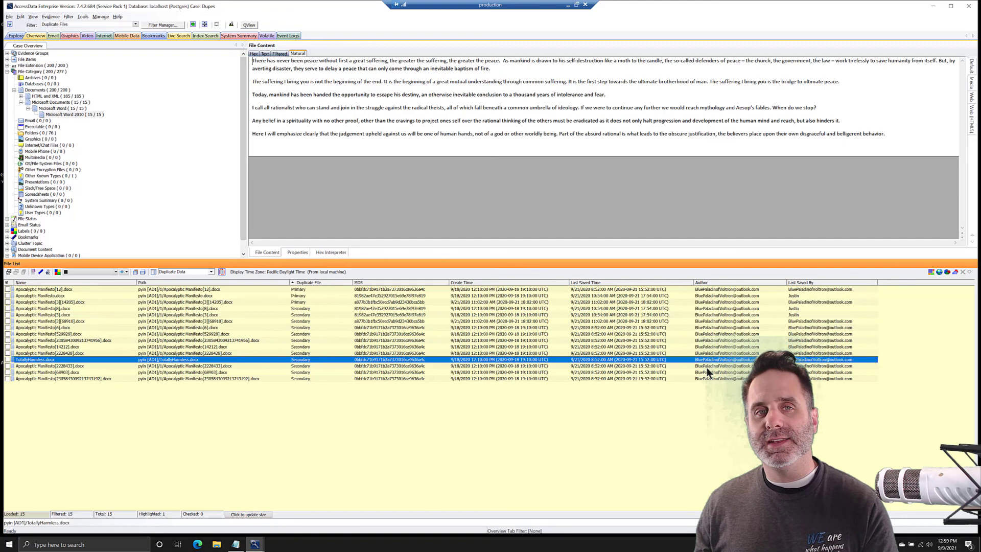
mouse_move(695, 369)
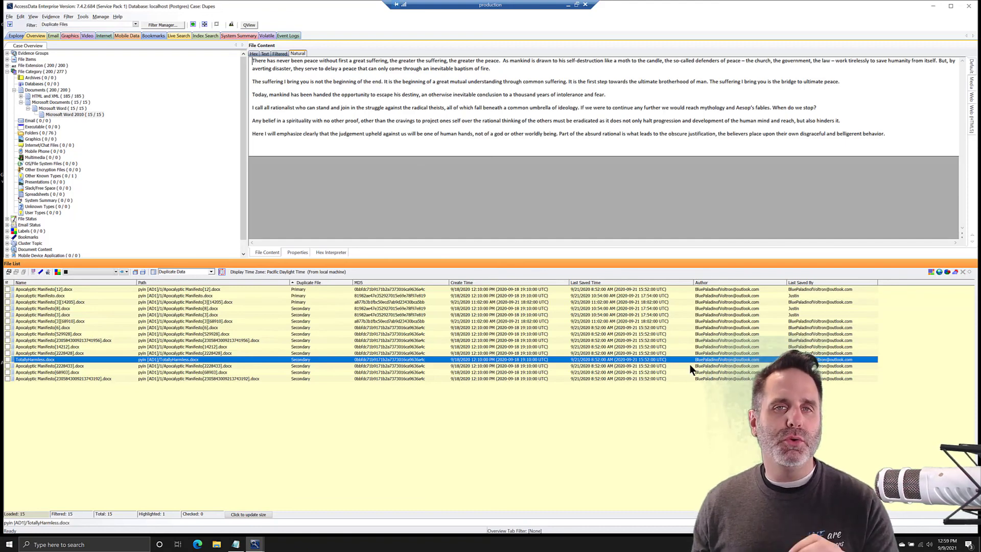